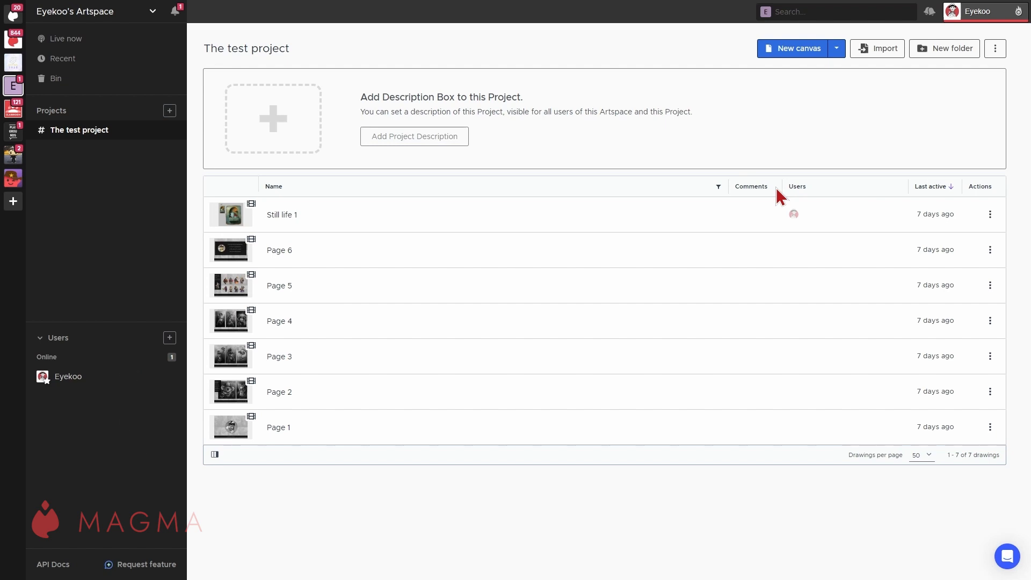
mouse_move(899, 125)
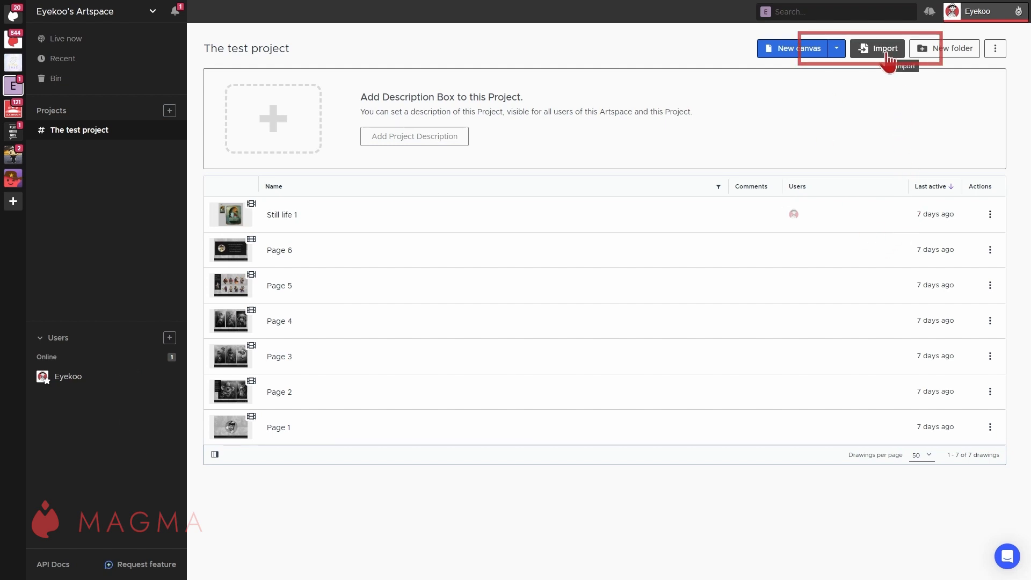
- Start an import into The test project from its project page
left_click(876, 48)
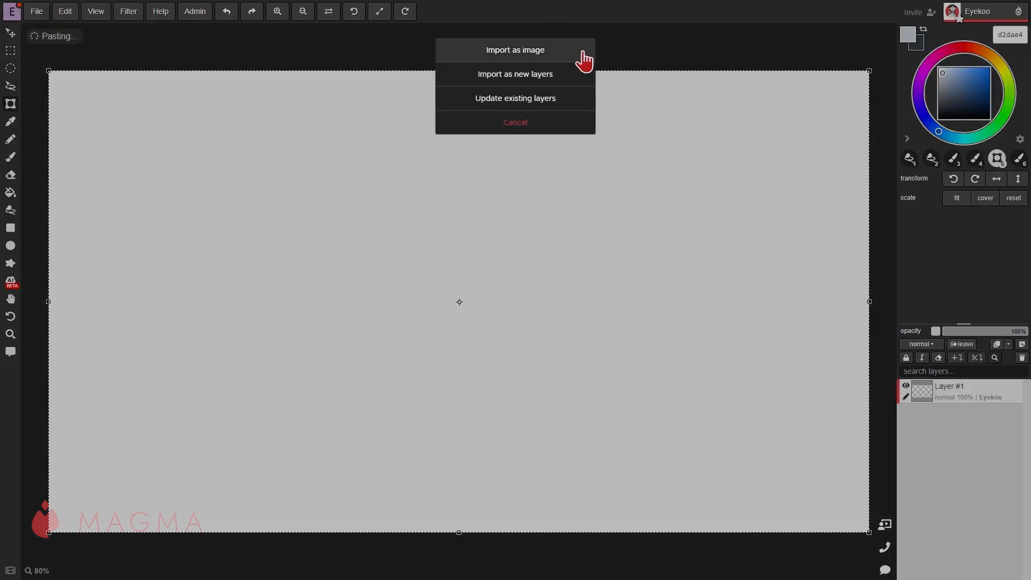
mouse_move(577, 82)
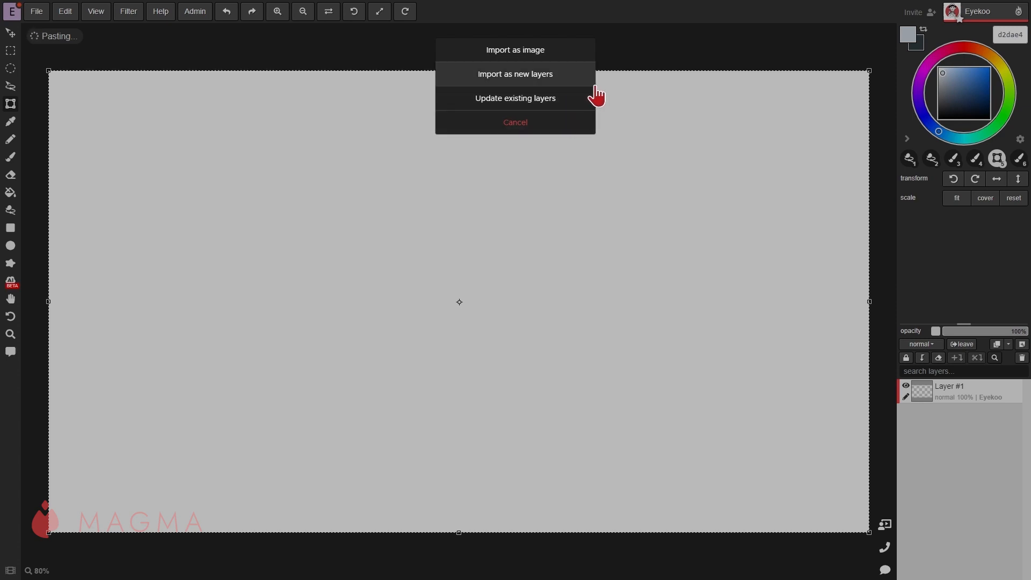
- Import the pasted orangutan painting as new layers
left_click(515, 74)
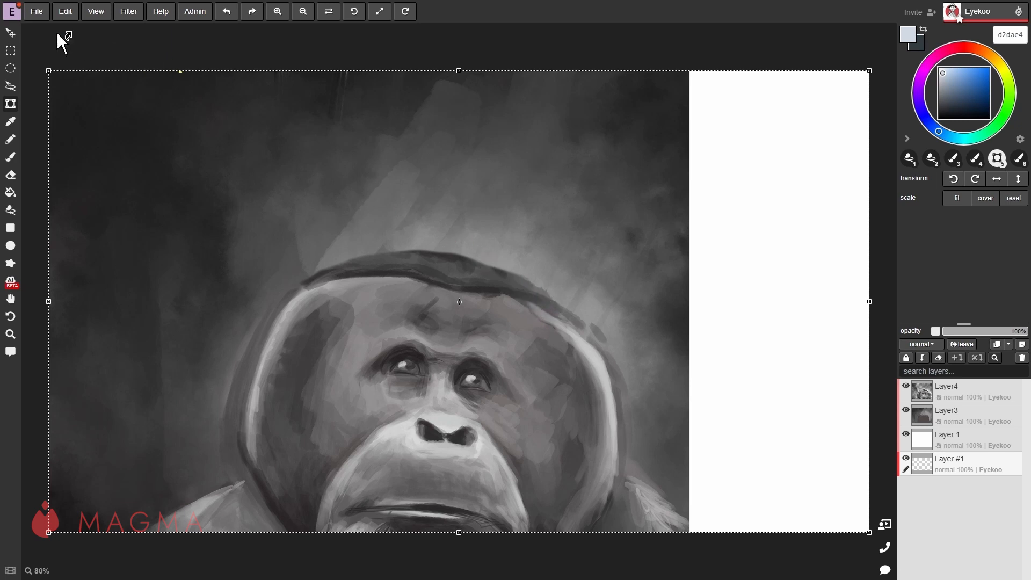
- Import the orangutan PSD from the File menu, showing Layer4, Layer3 and Layer 1
left_click(36, 11)
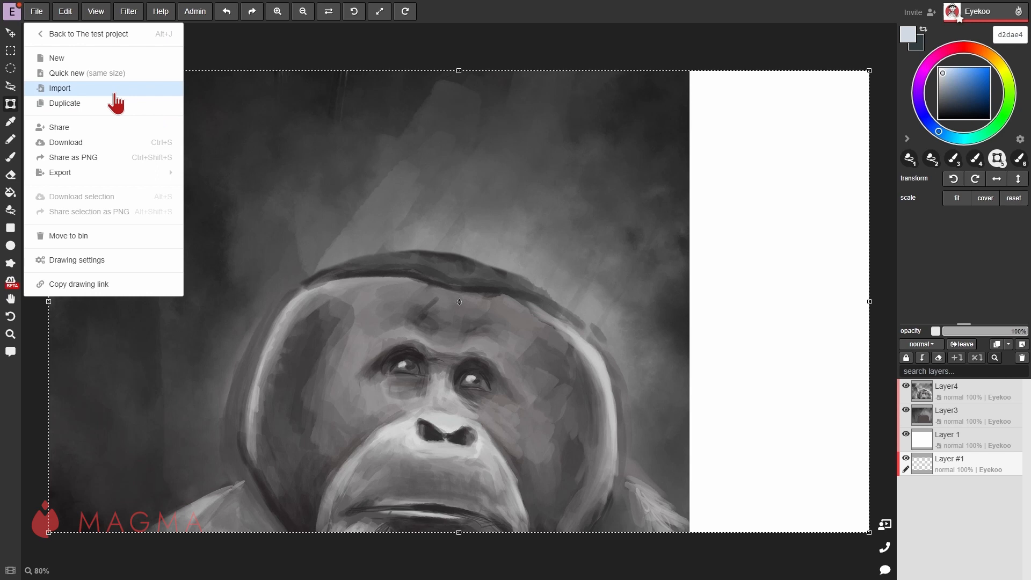
left_click(59, 88)
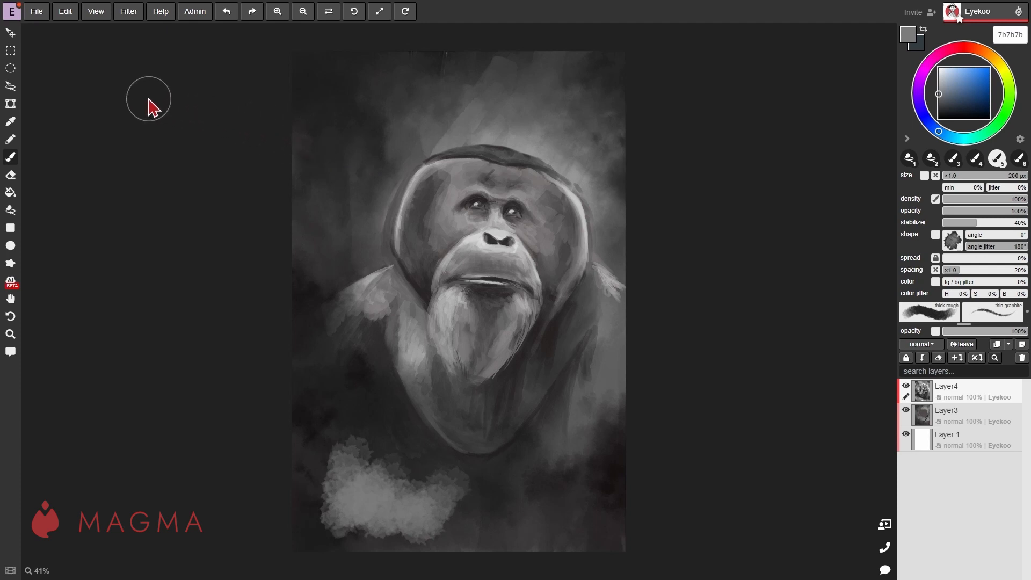
left_click(36, 11)
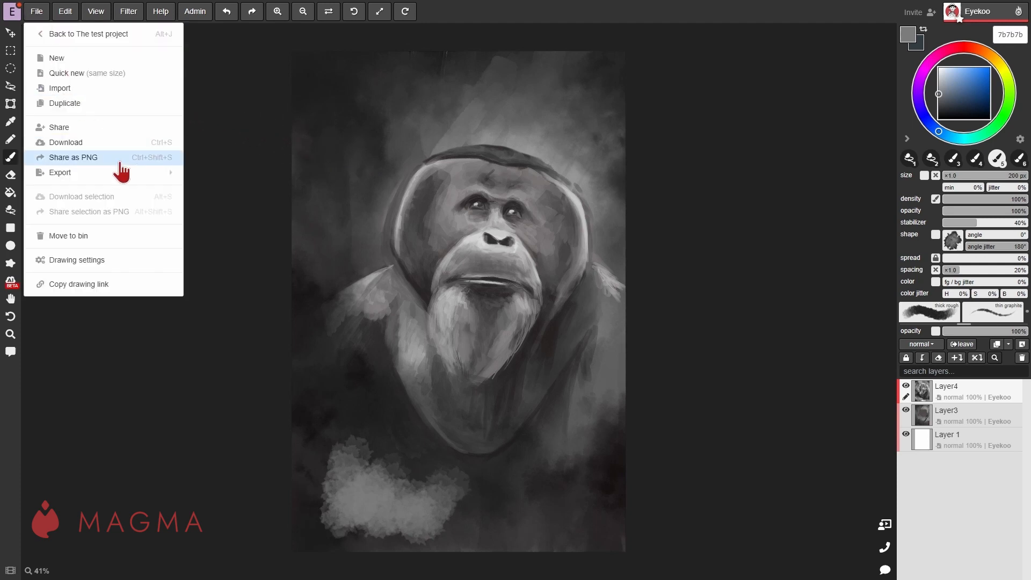
left_click(241, 190)
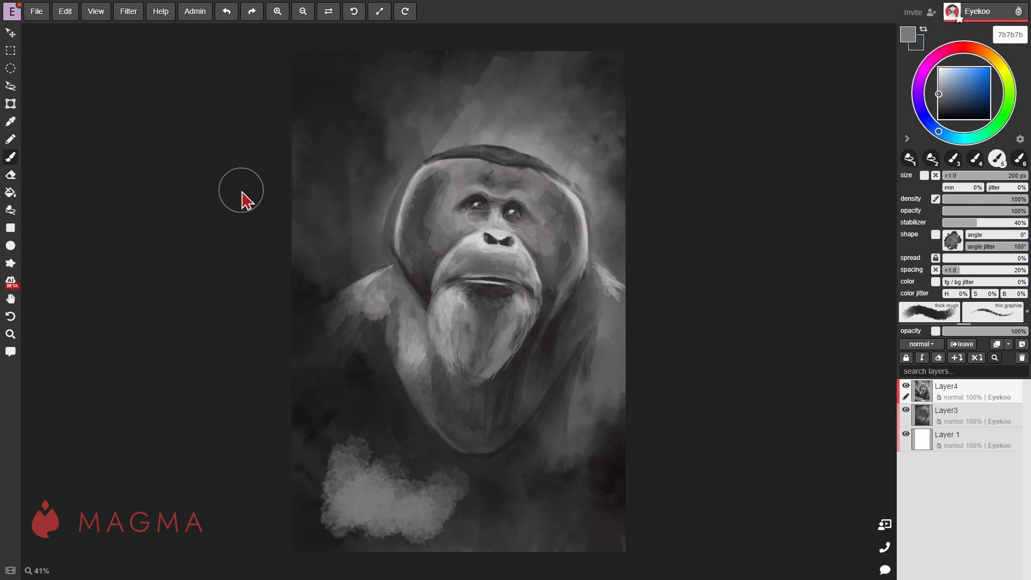
left_click(947, 12)
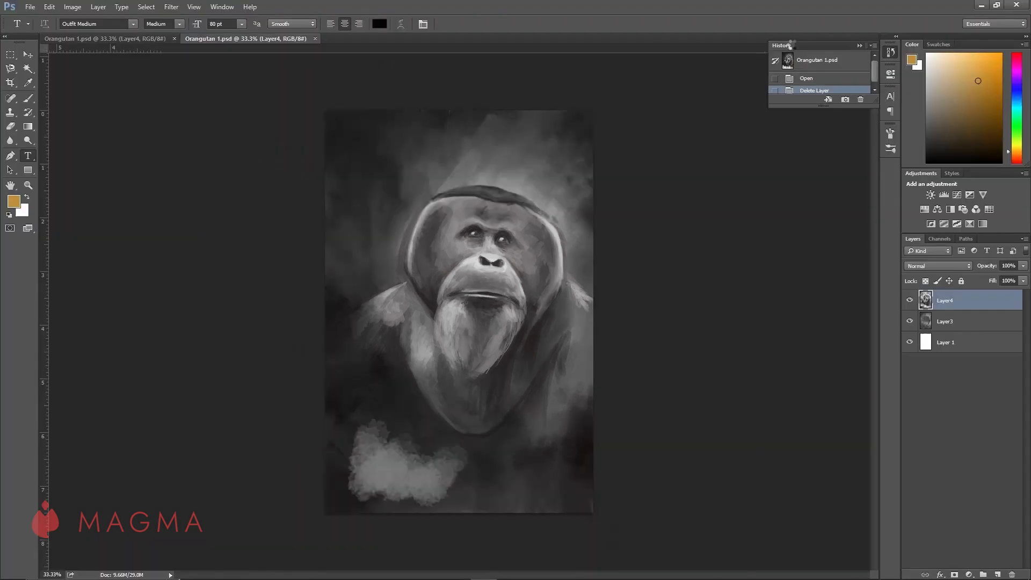
- Paint light grey grass strokes along the bottom of the orangutan painting
left_click_drag(348, 378, 381, 460)
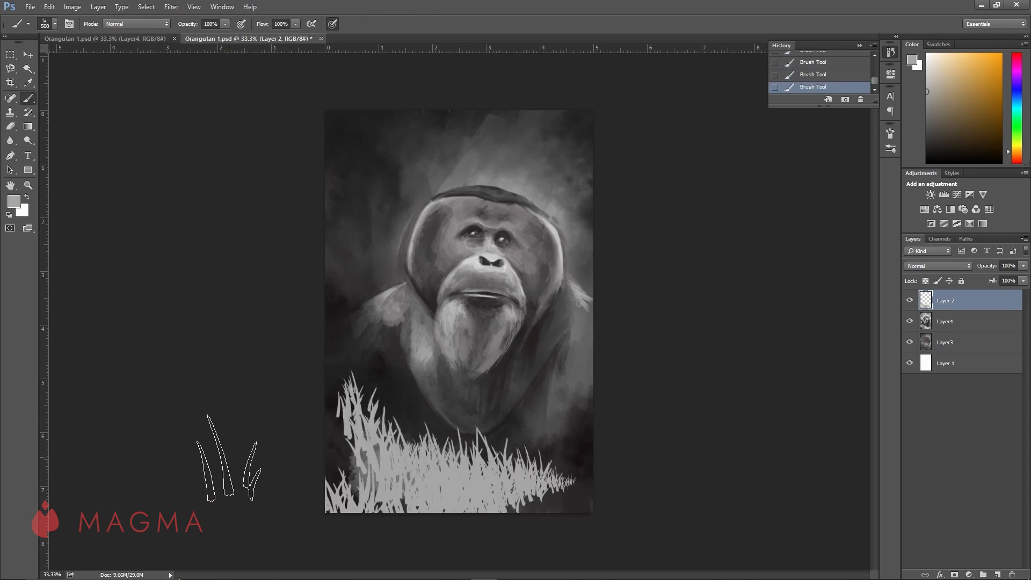
left_click(30, 6)
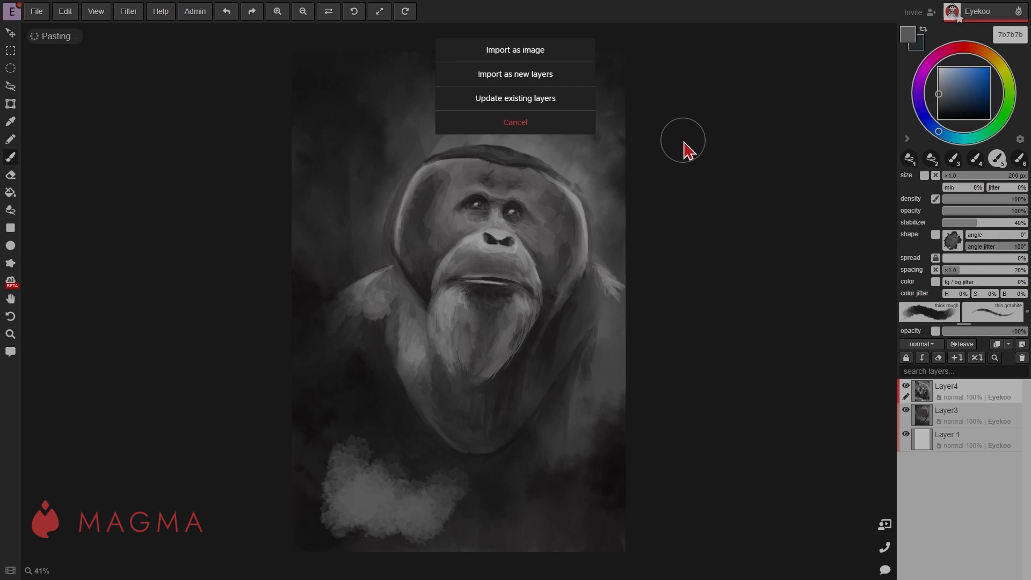
mouse_move(677, 144)
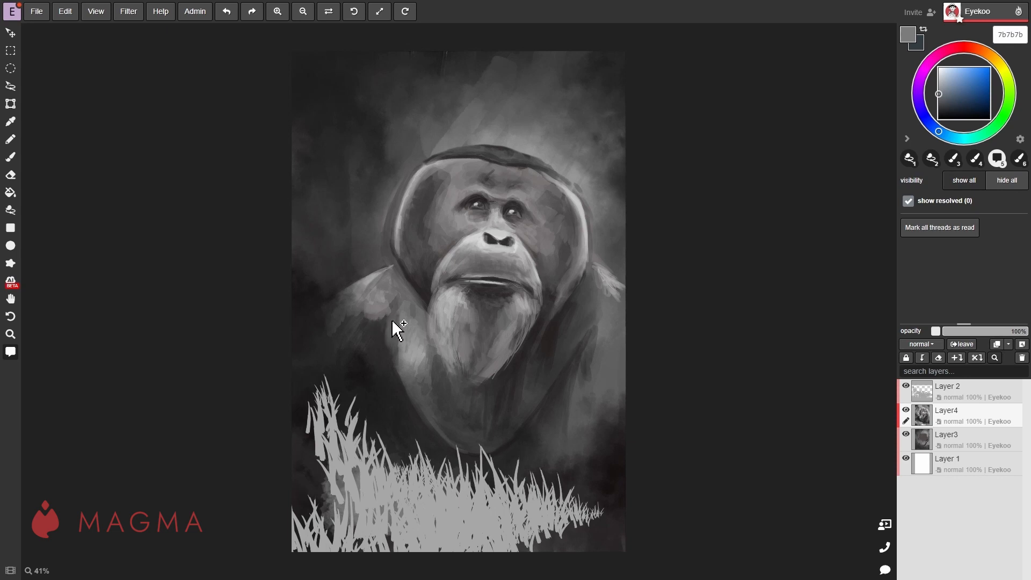
left_click(395, 329)
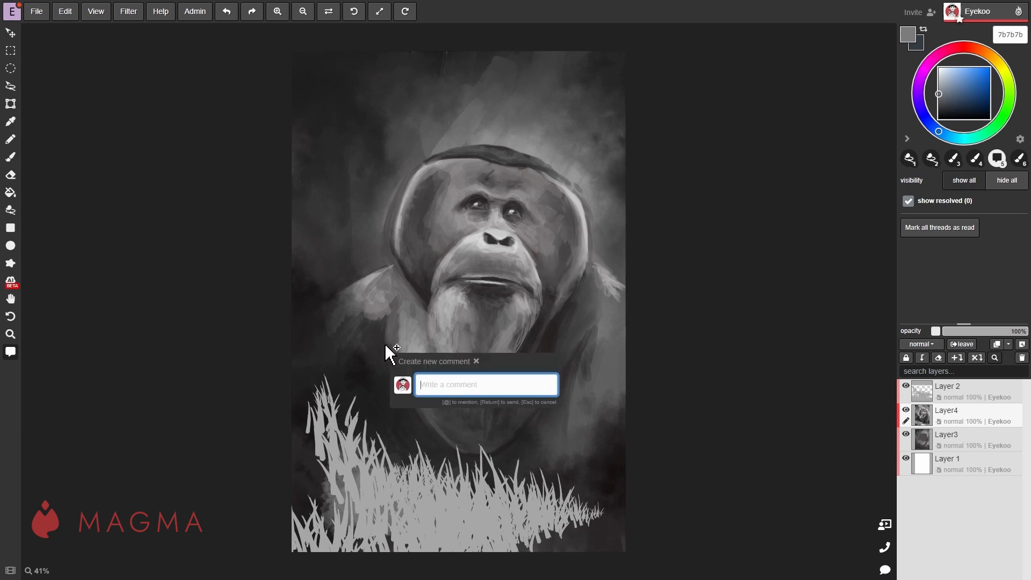
mouse_move(424, 350)
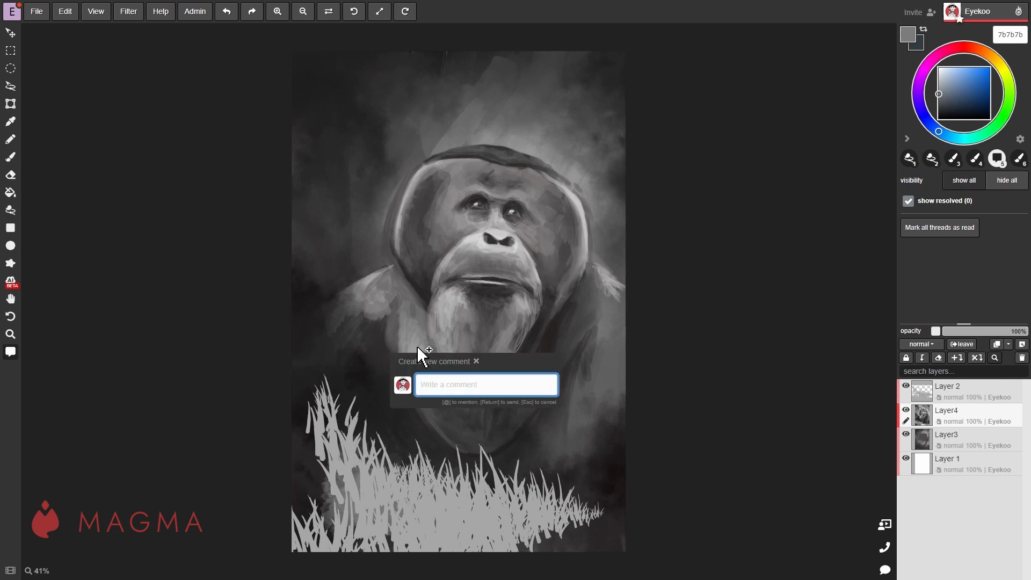
type("@Ryan Allan")
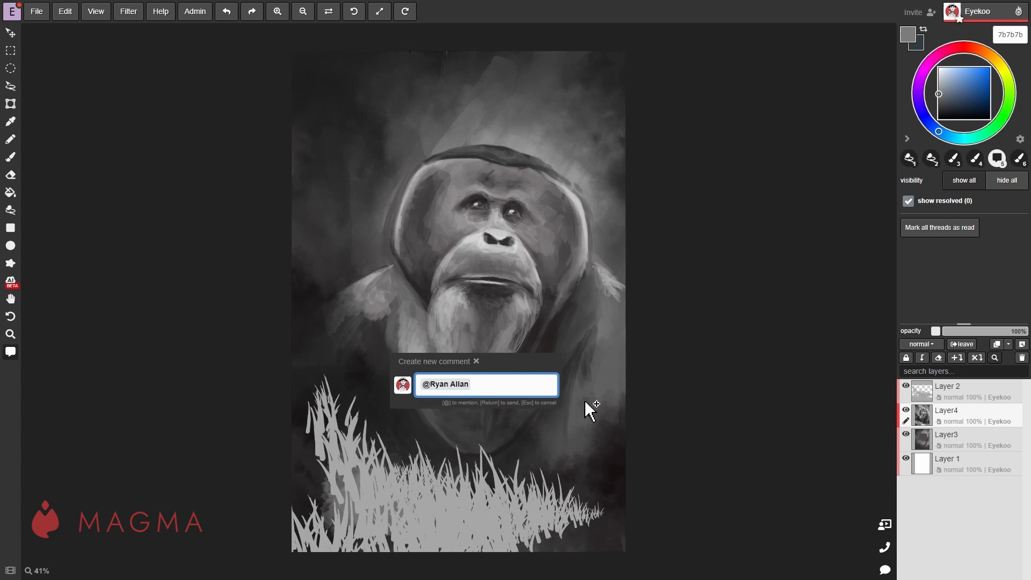
type("What do you think of this brush")
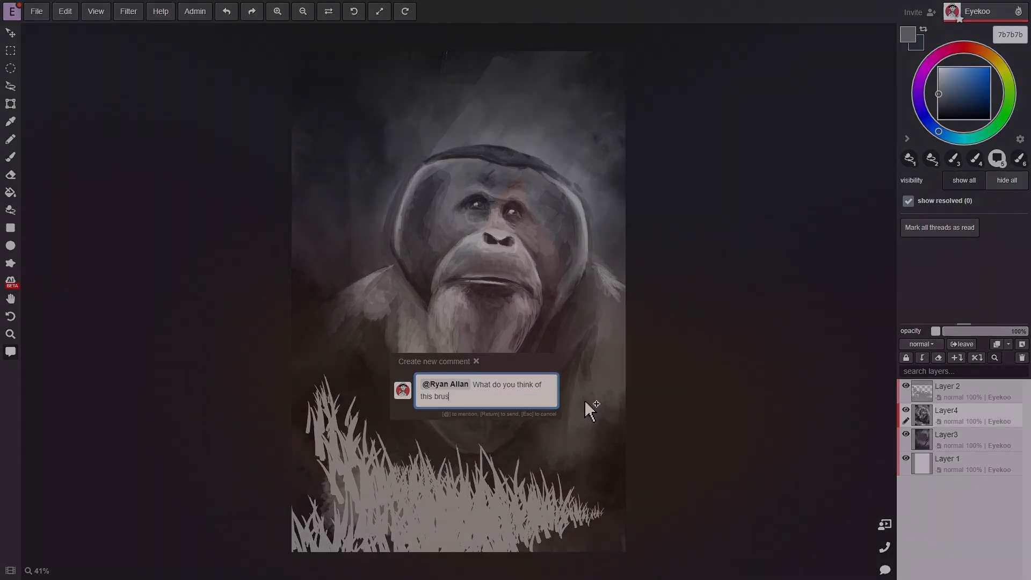